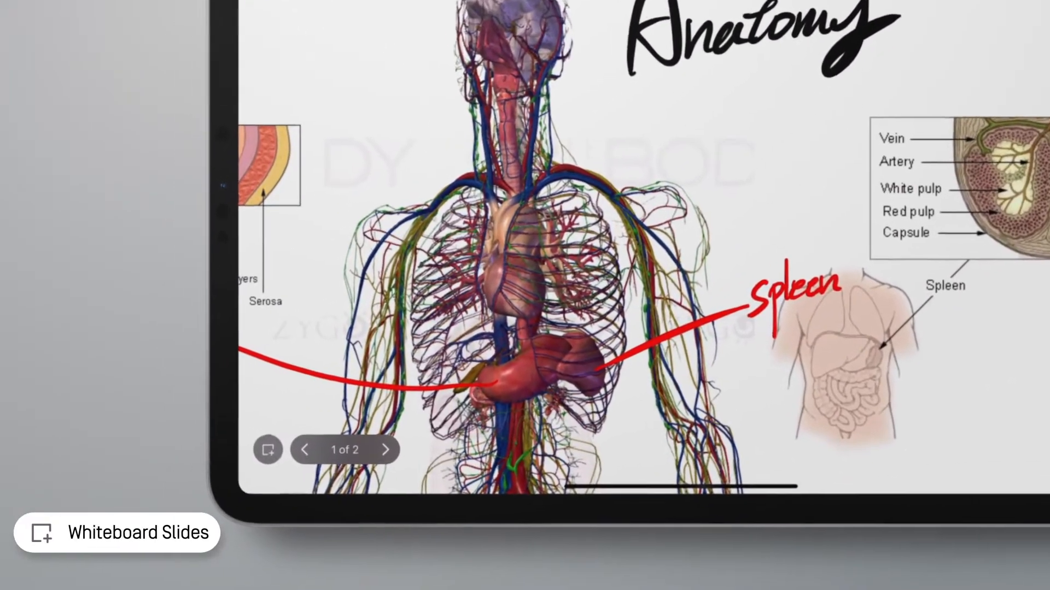
Step: Create blank slide 3 of 3 after the two annotated anatomy slides
{"action": "left_click", "coordinate": [267, 449]}
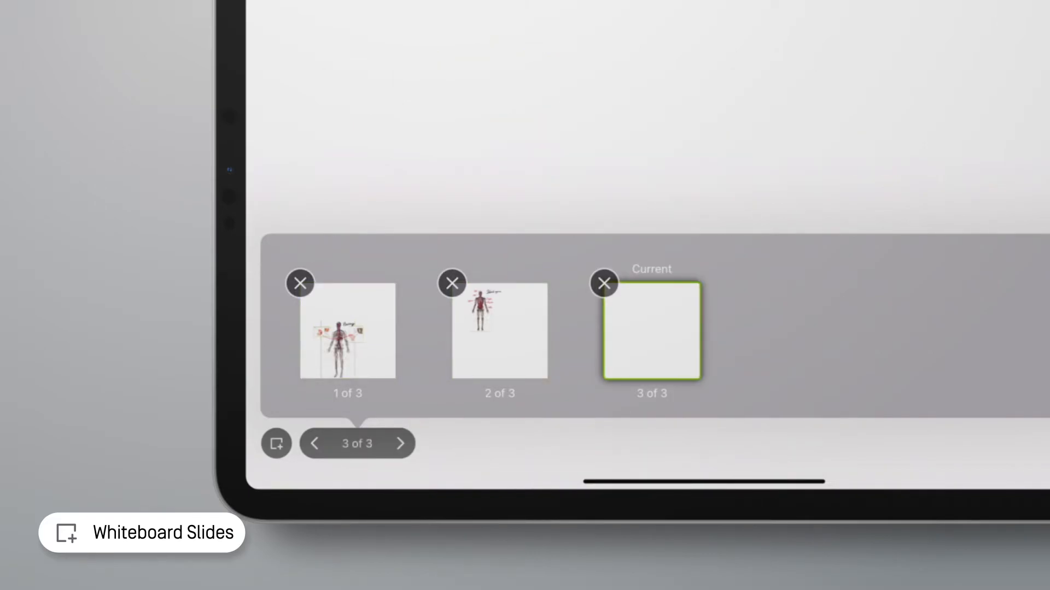
Step: Apply the light lined background template to the third slide
{"action": "left_click", "coordinate": [627, 150]}
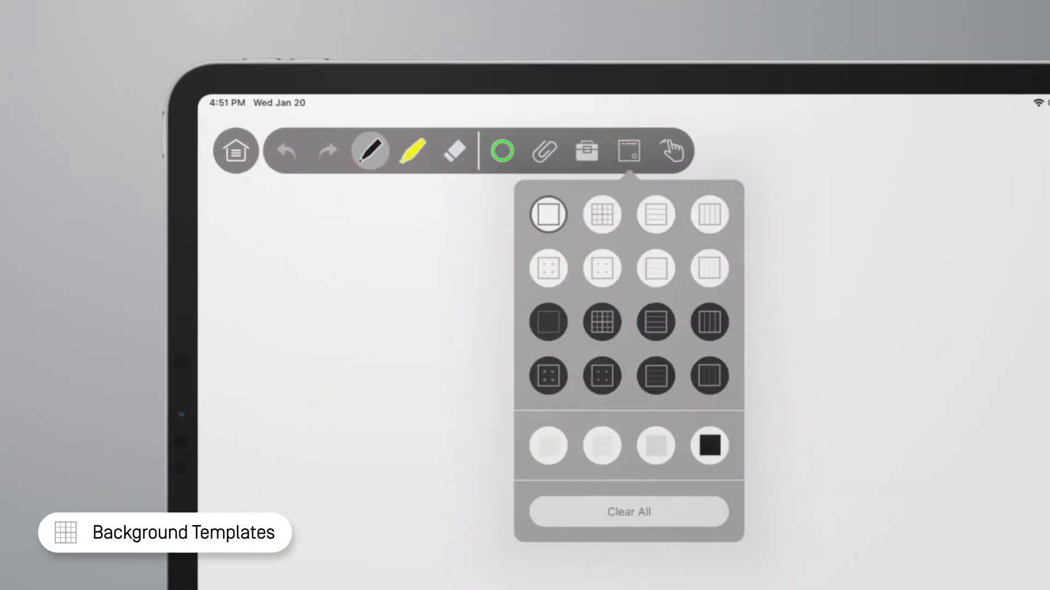
{"action": "left_click", "coordinate": [655, 268]}
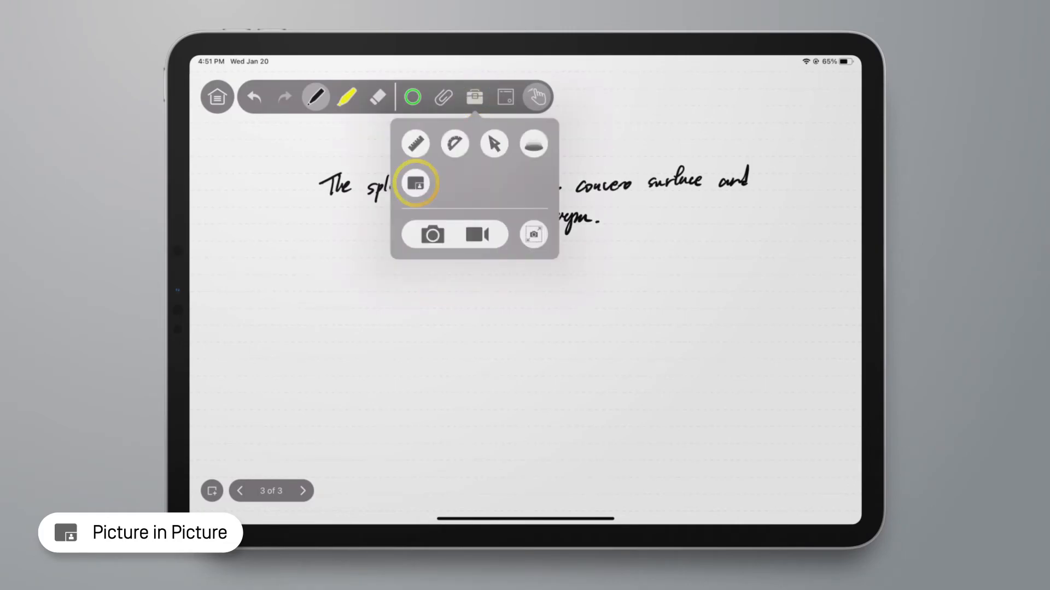
Step: Turn on the Picture in Picture presenter camera overlay above the spleen note
{"action": "left_click", "coordinate": [415, 183]}
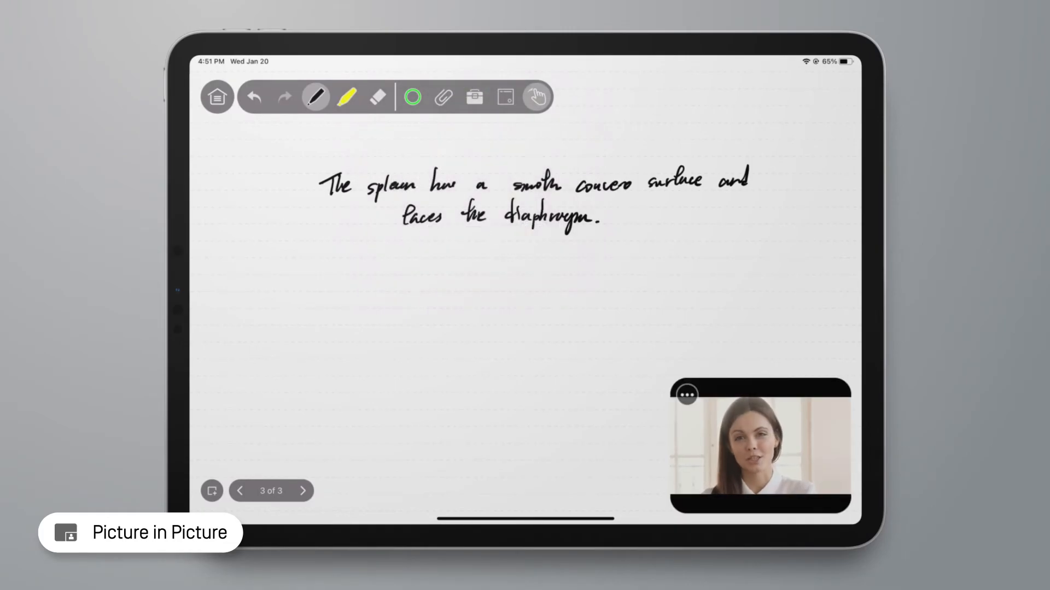